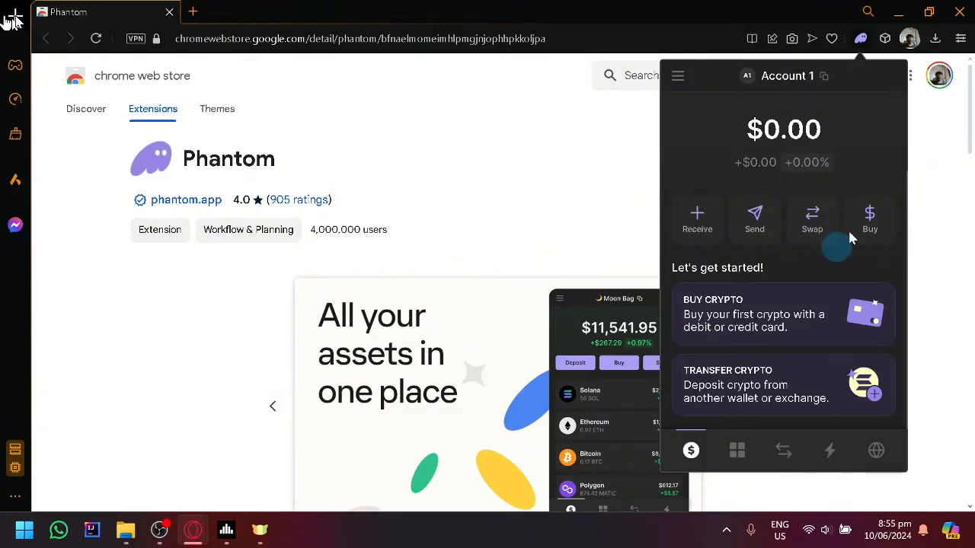
Scroll past the Let's get started cards to the zero-balance Solana, Ethereum, Bitcoin and Polygon list.
scroll("down", 3)
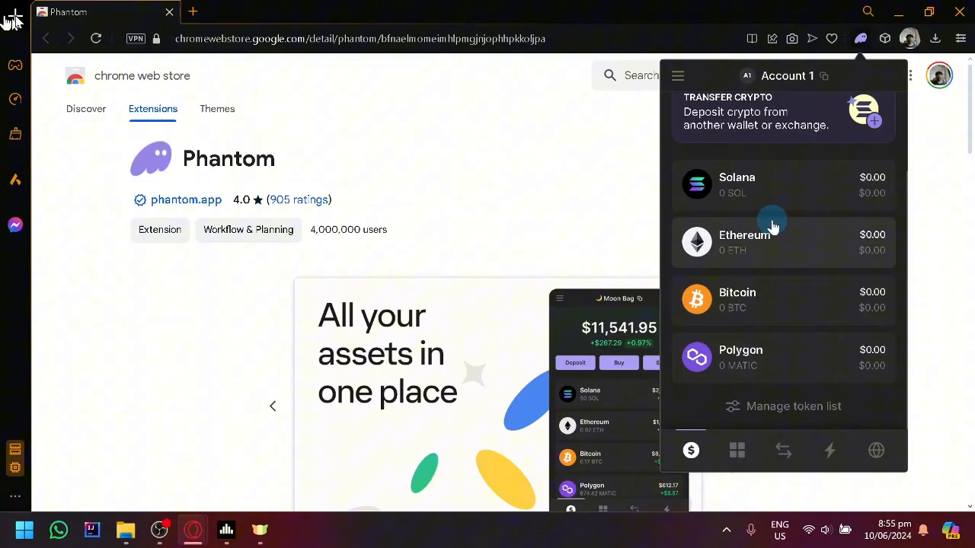
mouse_move(703, 277)
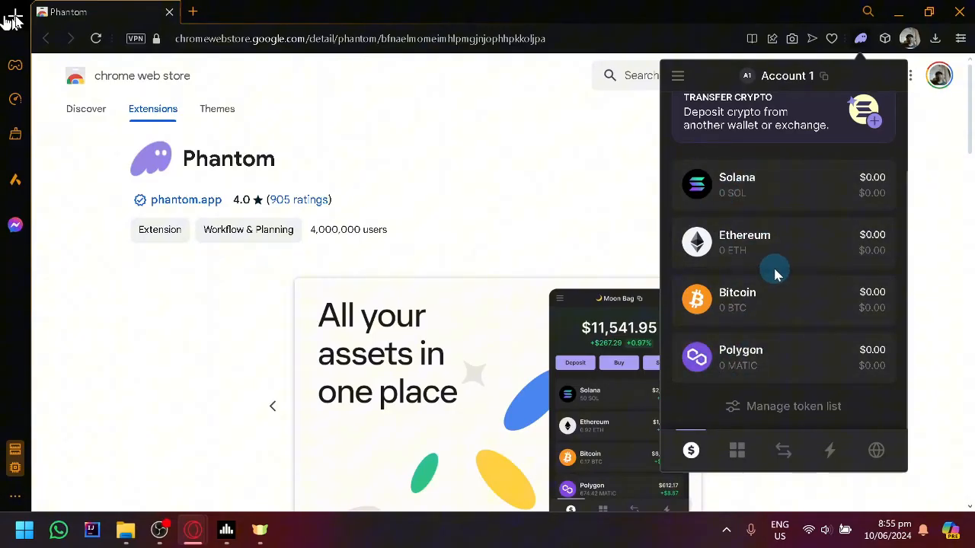
mouse_move(734, 299)
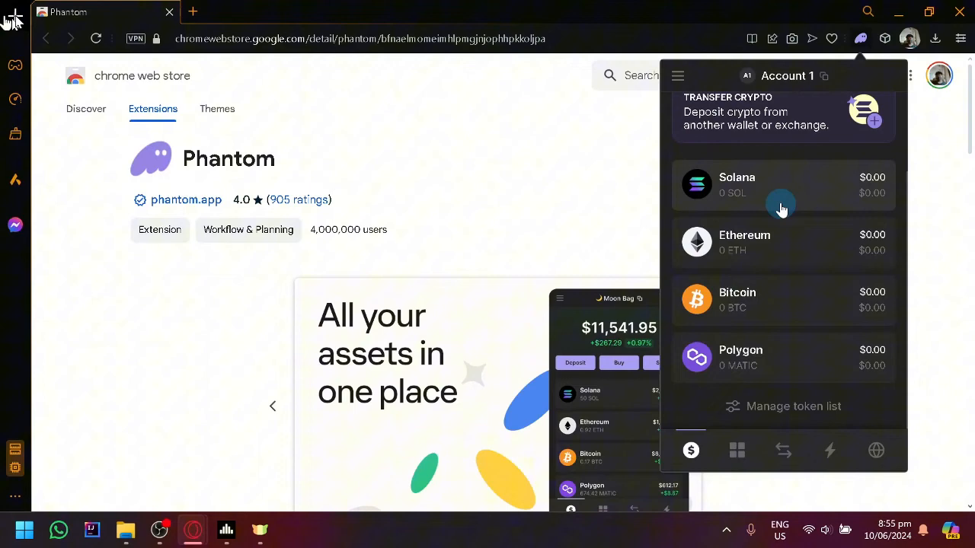
Show the Account 1 SOL receive address and QR code from Solana, then close it.
left_click(783, 184)
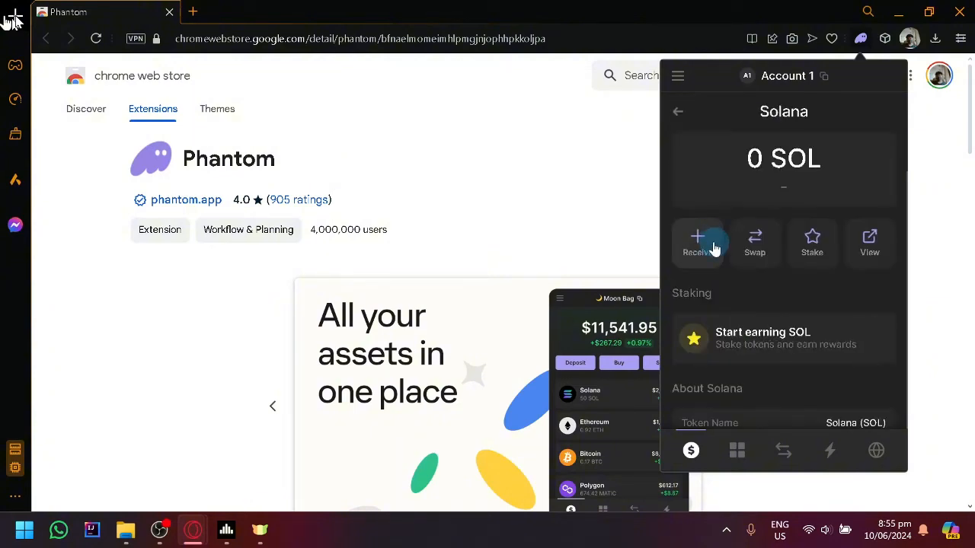
left_click(697, 237)
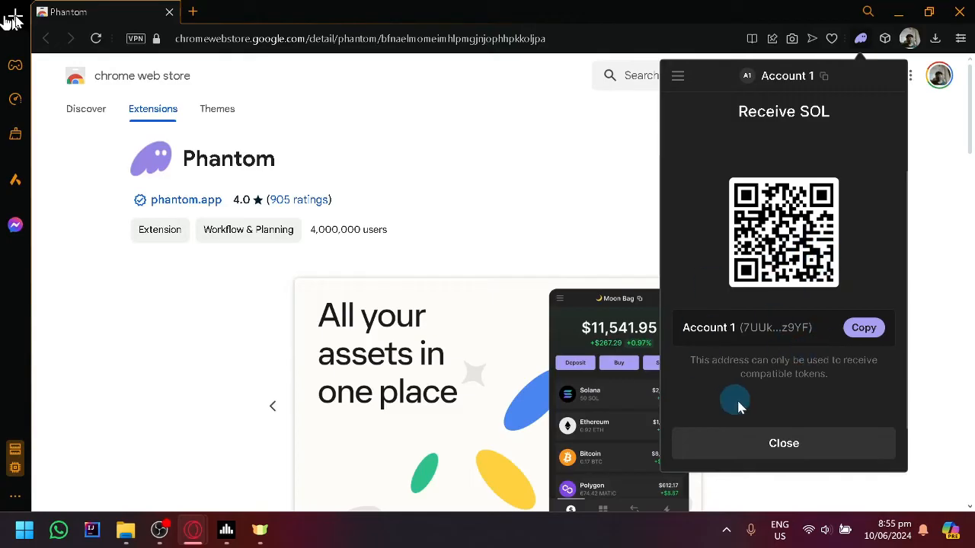
left_click(784, 444)
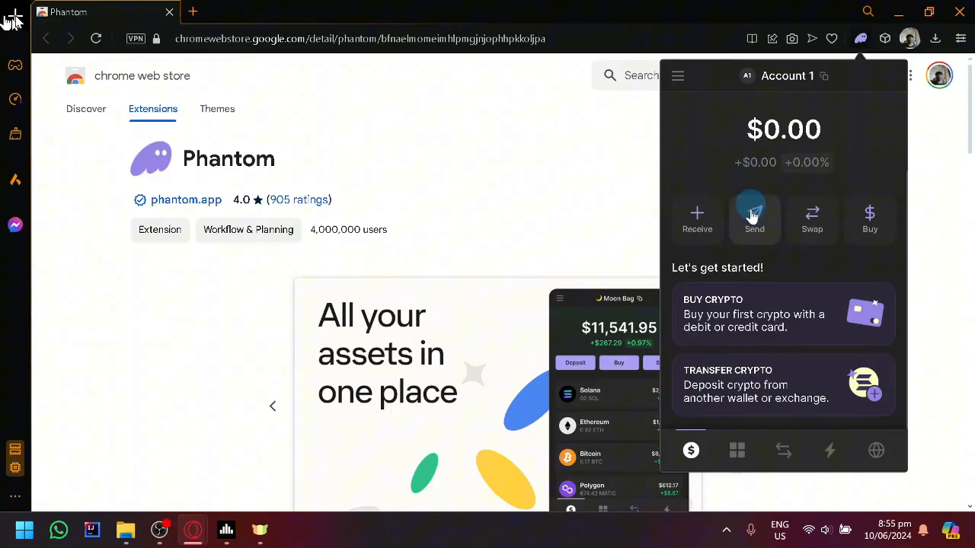
left_click(753, 218)
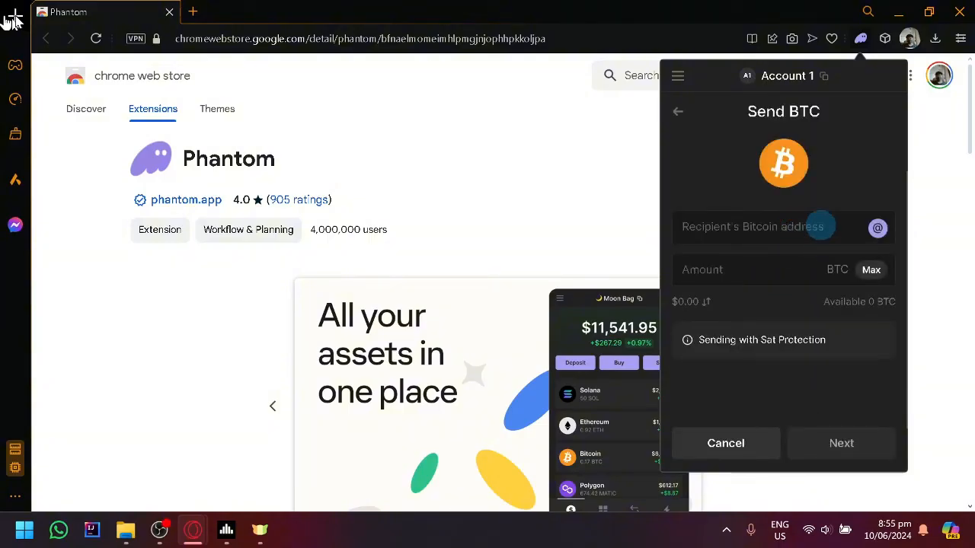
mouse_move(725, 444)
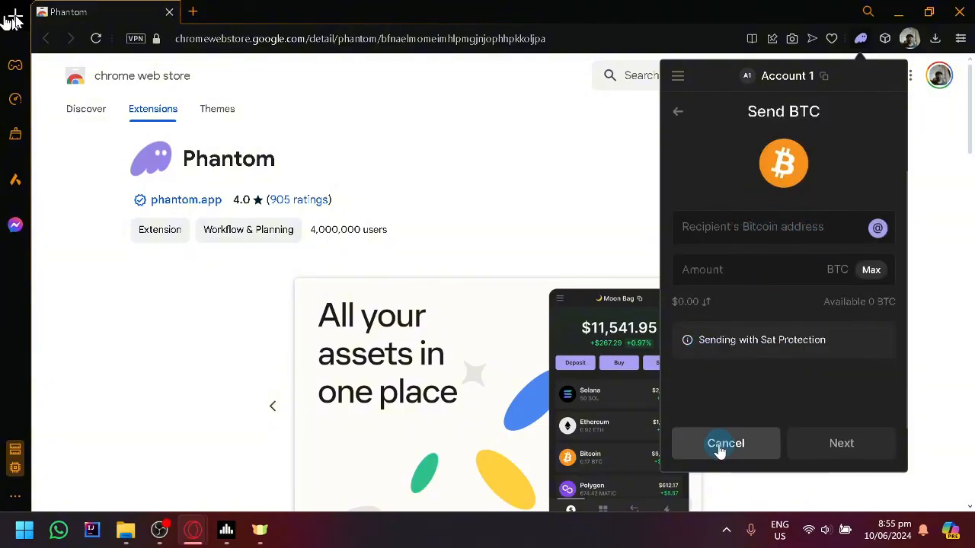
left_click(725, 443)
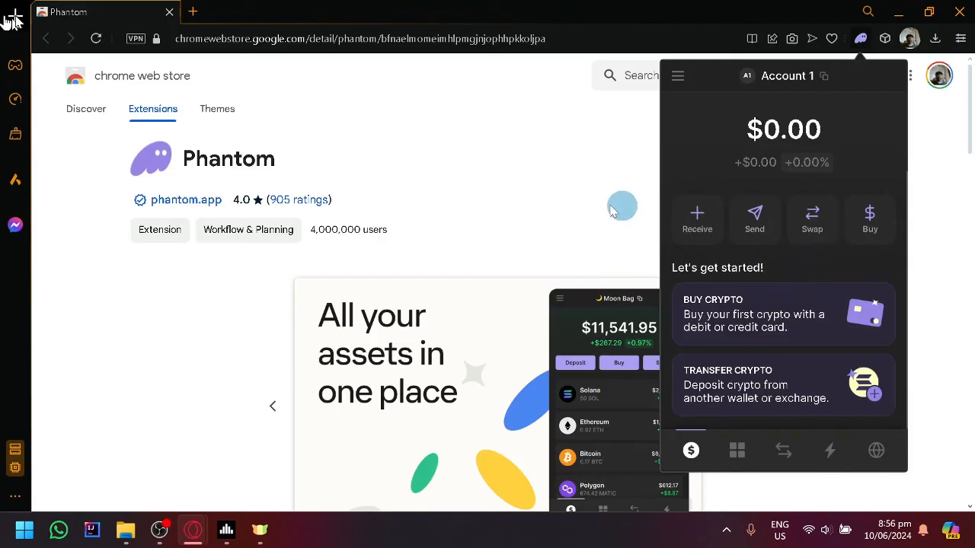
mouse_move(332, 272)
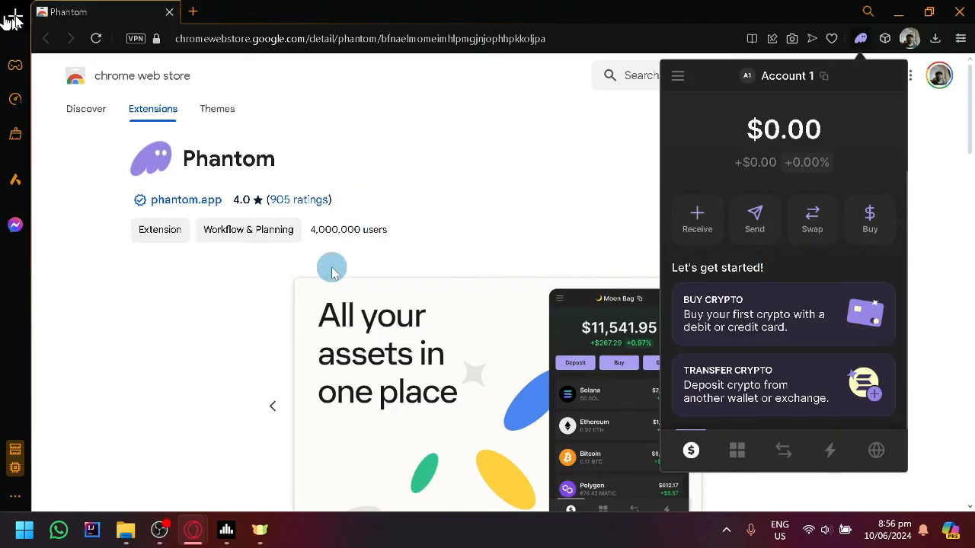